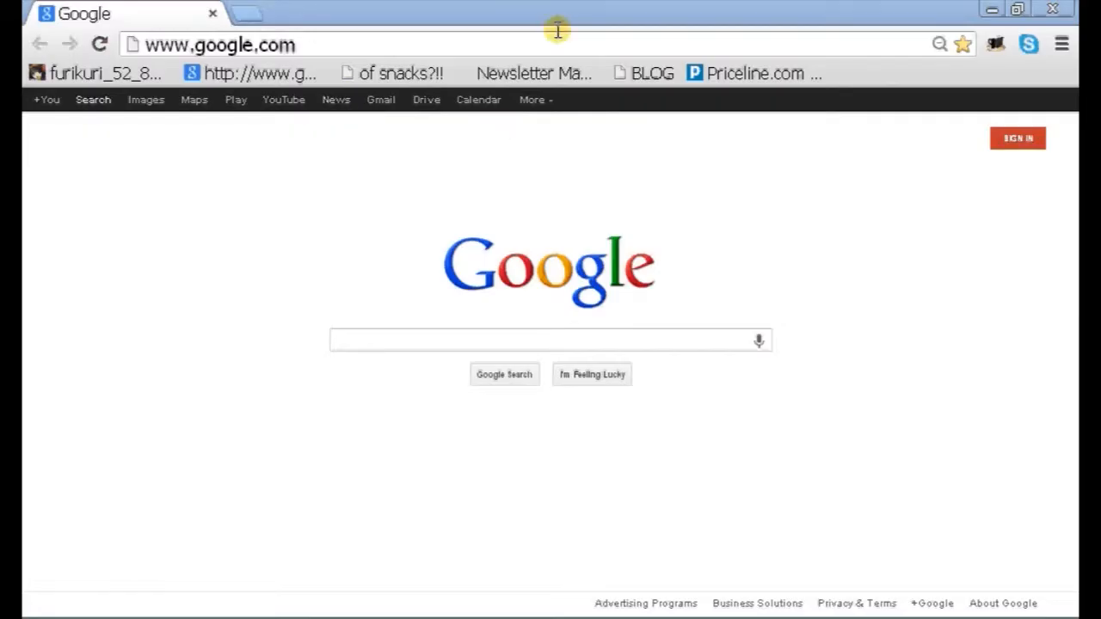
{"action": "mouse_move", "coordinate": [240, 45]}
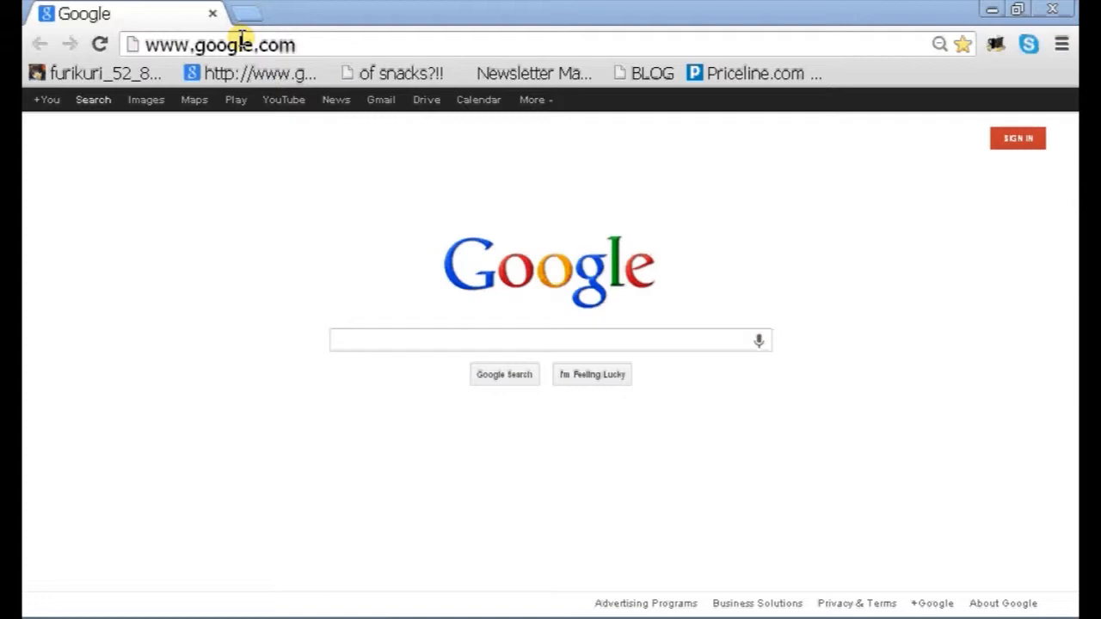
{"action": "mouse_move", "coordinate": [250, 169]}
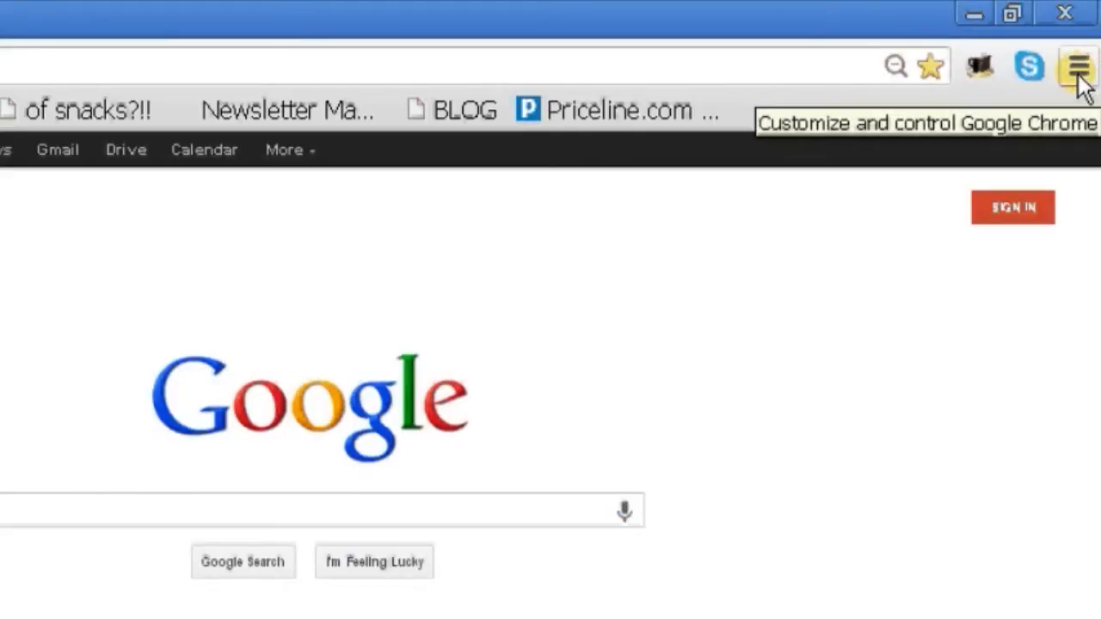
Step: Zoom the Google homepage out through 50% to 33%, then back in to 75%
{"action": "left_click", "coordinate": [1078, 66]}
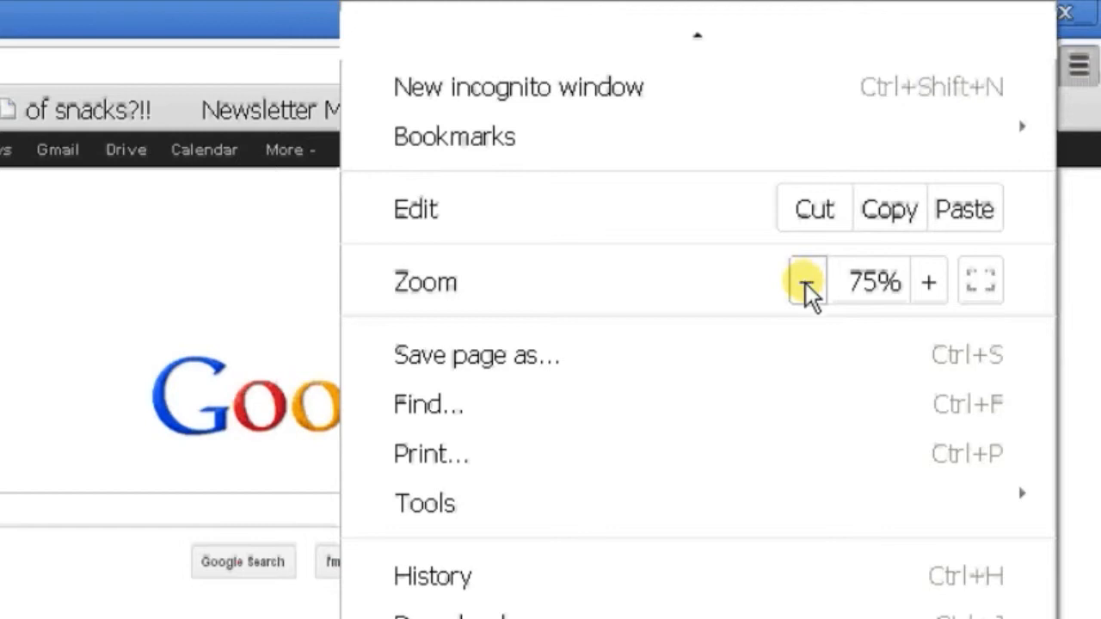
{"action": "left_click", "coordinate": [807, 280]}
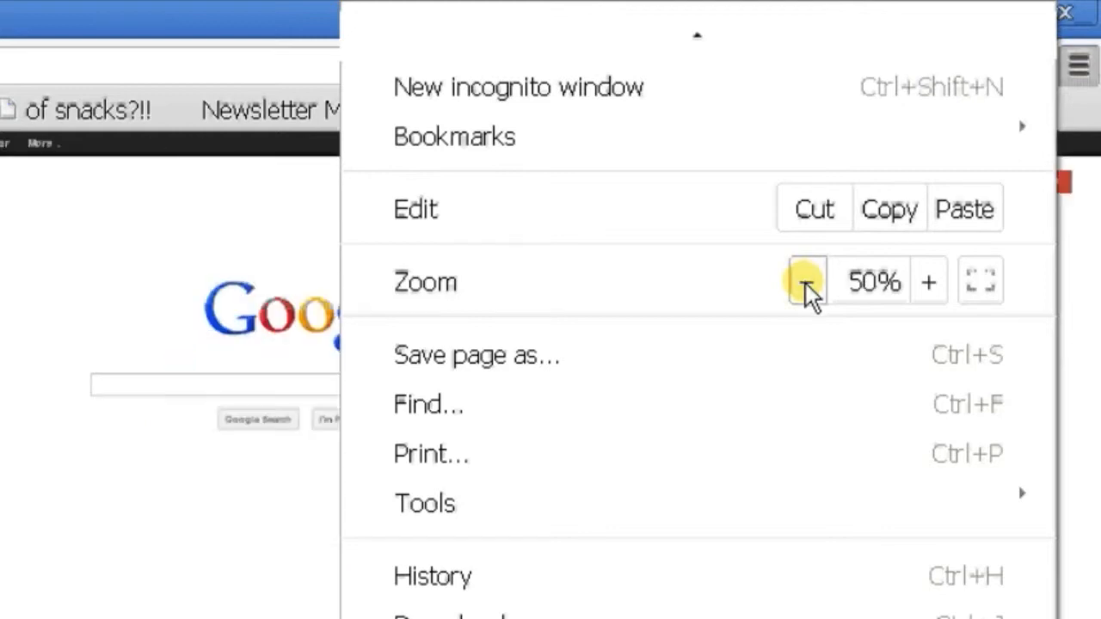
{"action": "left_click", "coordinate": [807, 280]}
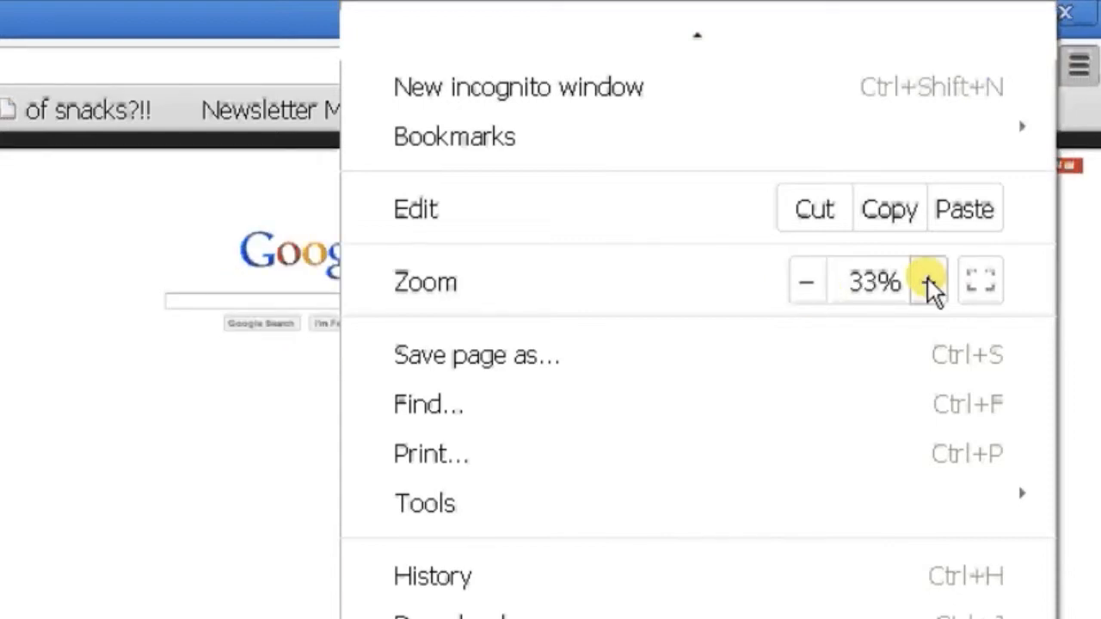
{"action": "left_click", "coordinate": [929, 281]}
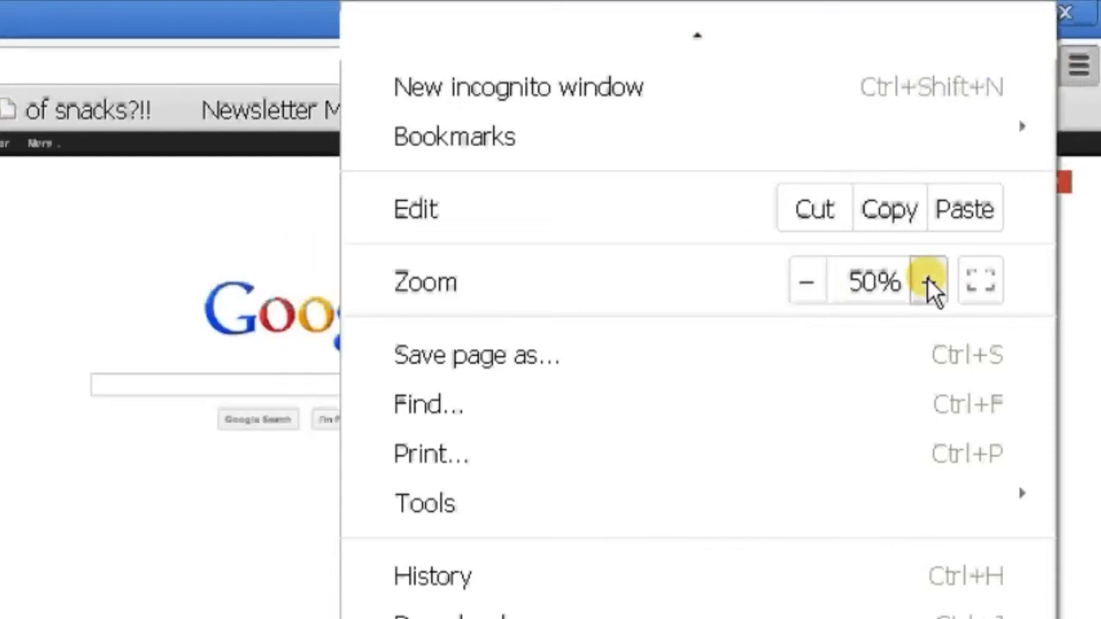
{"action": "left_click", "coordinate": [928, 282]}
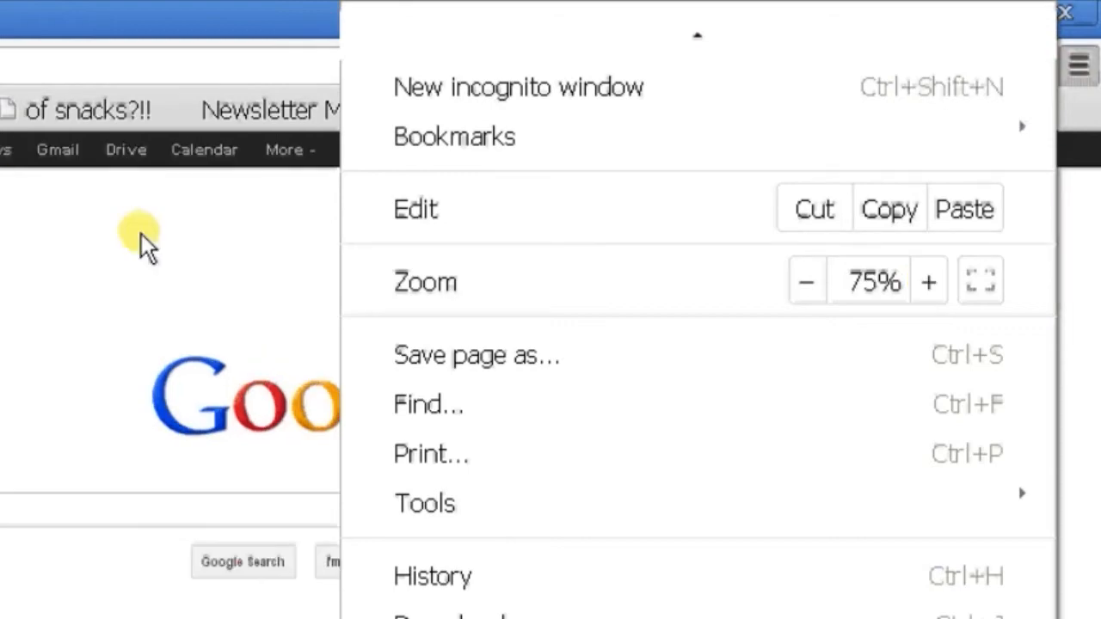